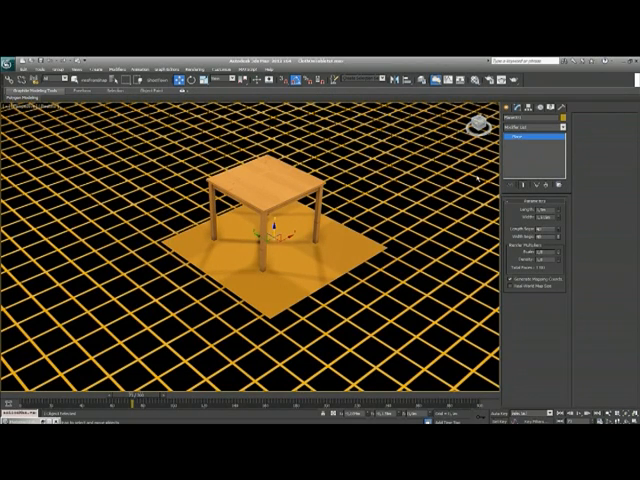
mouse_move(478, 178)
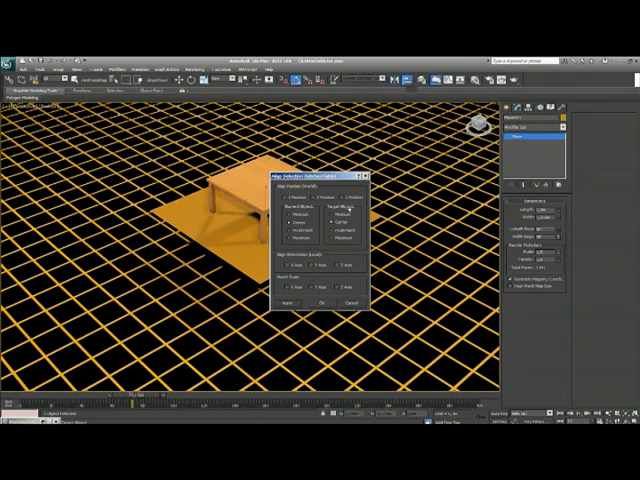
Align the plane to the top of the wooden table along the Z position.
click(332, 218)
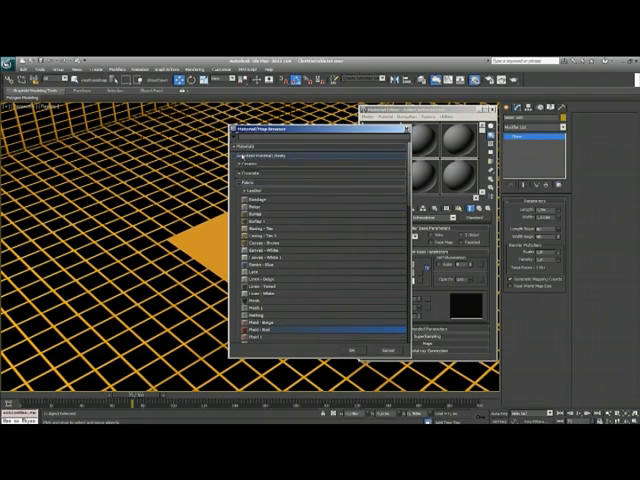
mouse_move(300, 160)
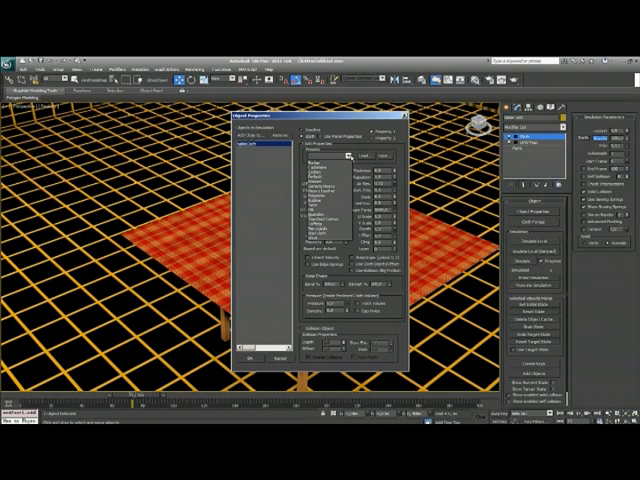
Show the list of scene objects to add to the cloth simulation.
click(330, 180)
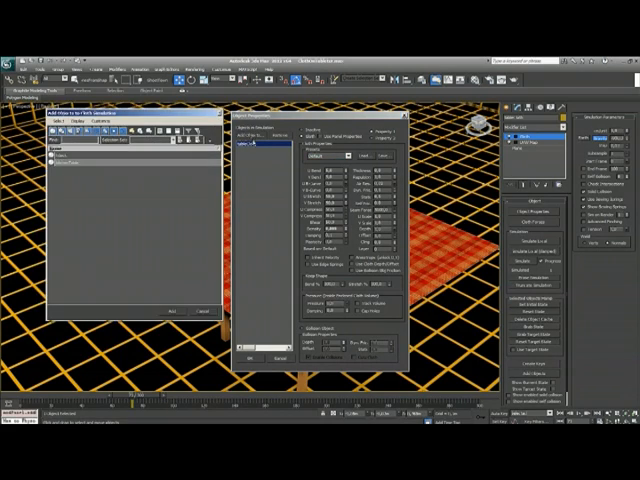
Add the table to the cloth simulation as a collision object.
click(80, 168)
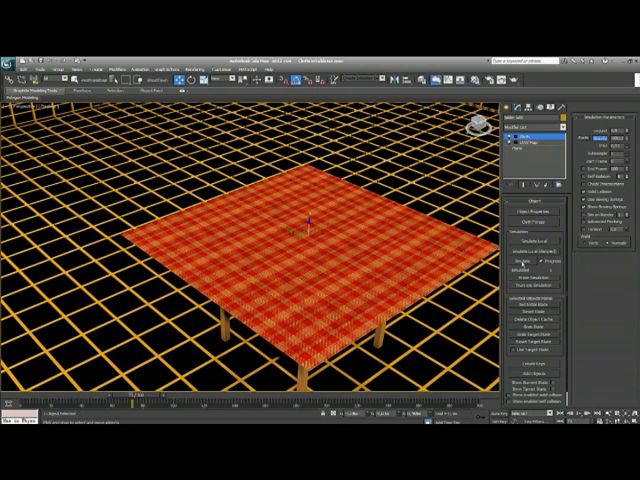
click(518, 262)
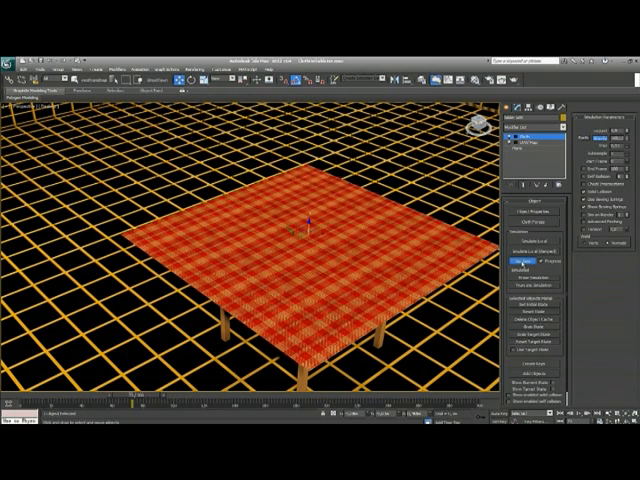